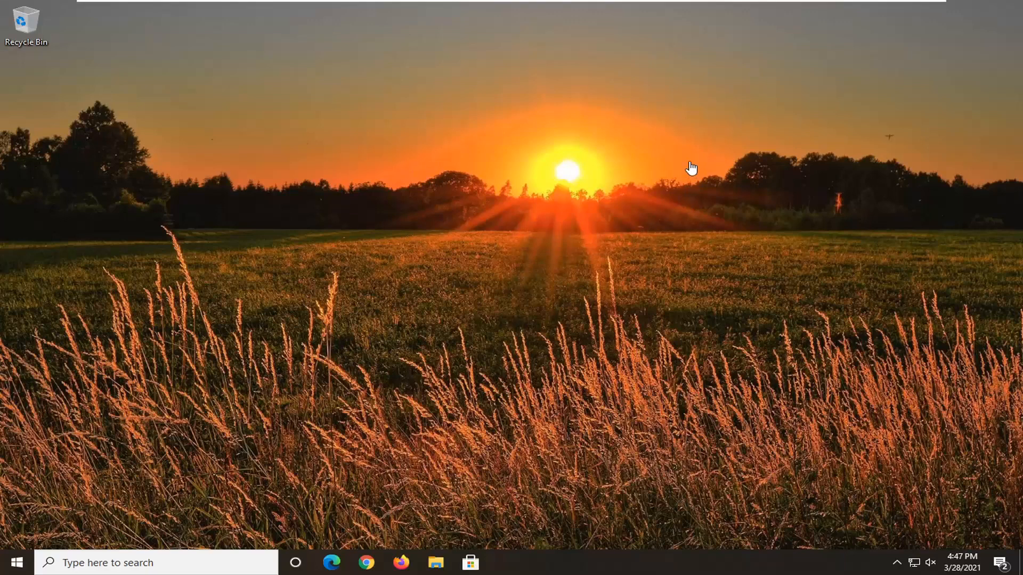
mouse_move(897, 76)
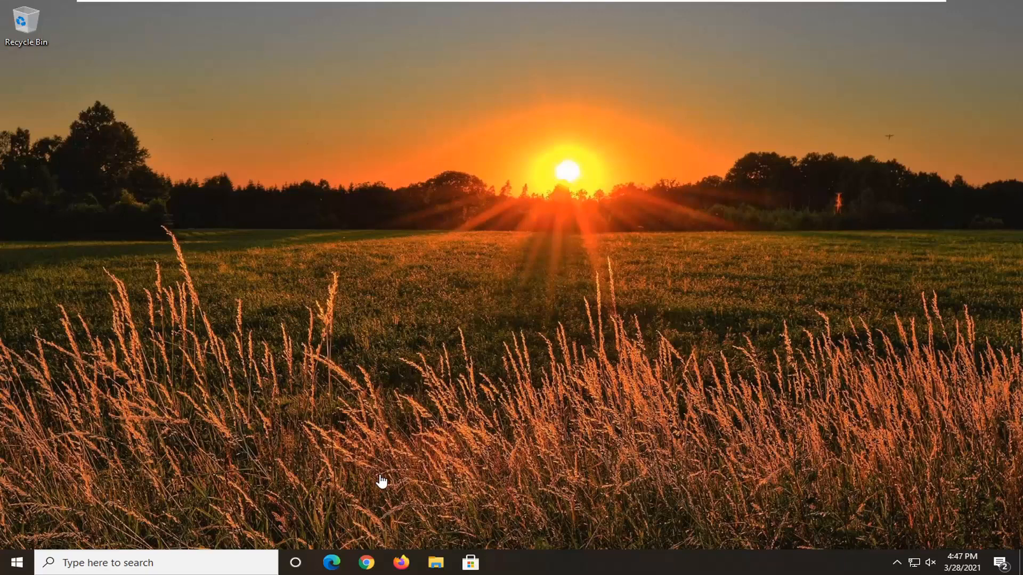
mouse_move(274, 511)
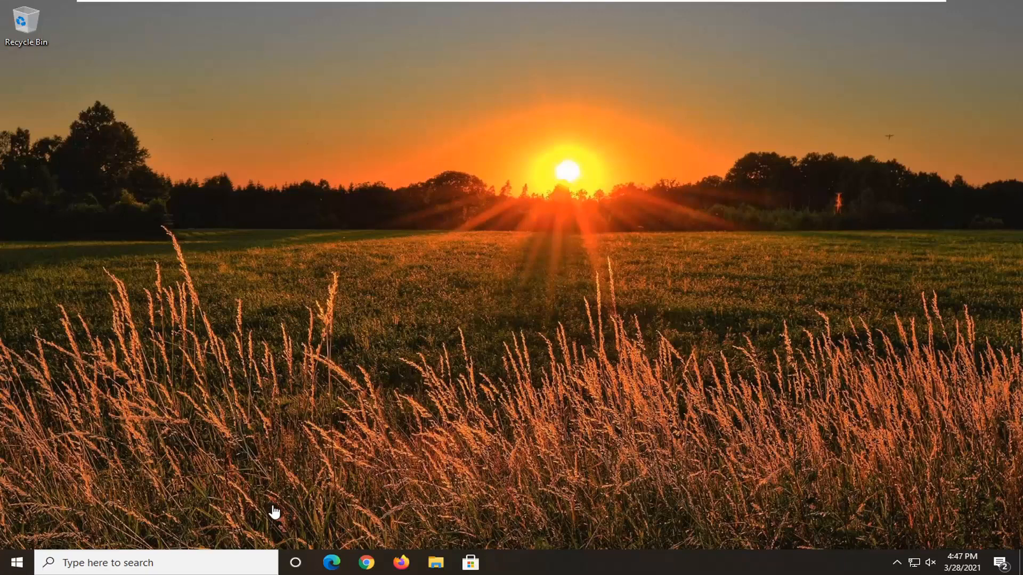
mouse_move(628, 311)
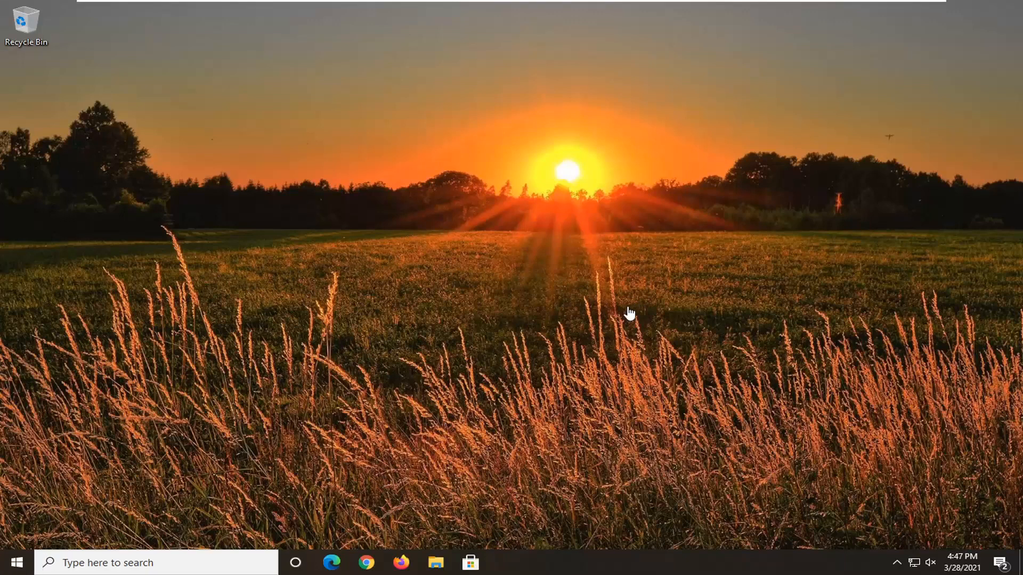